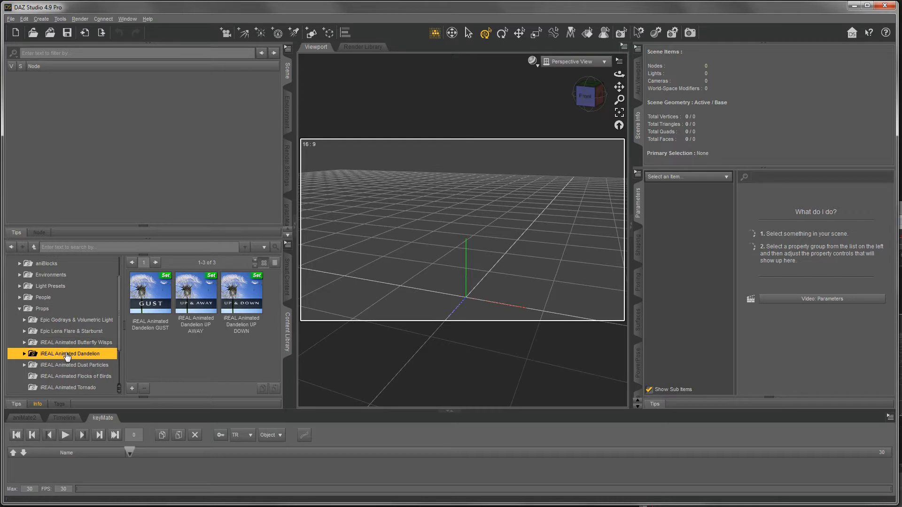
{"action": "mouse_move", "coordinate": [90, 355]}
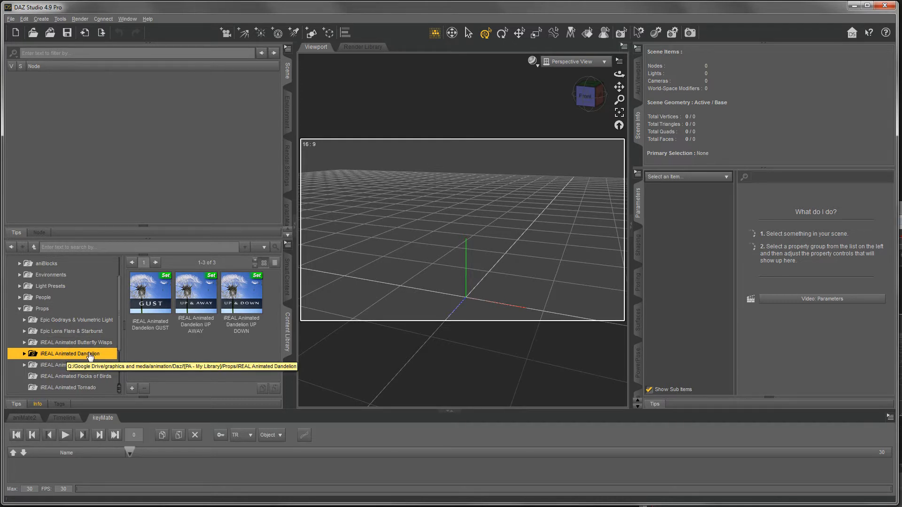
{"action": "mouse_move", "coordinate": [150, 290]}
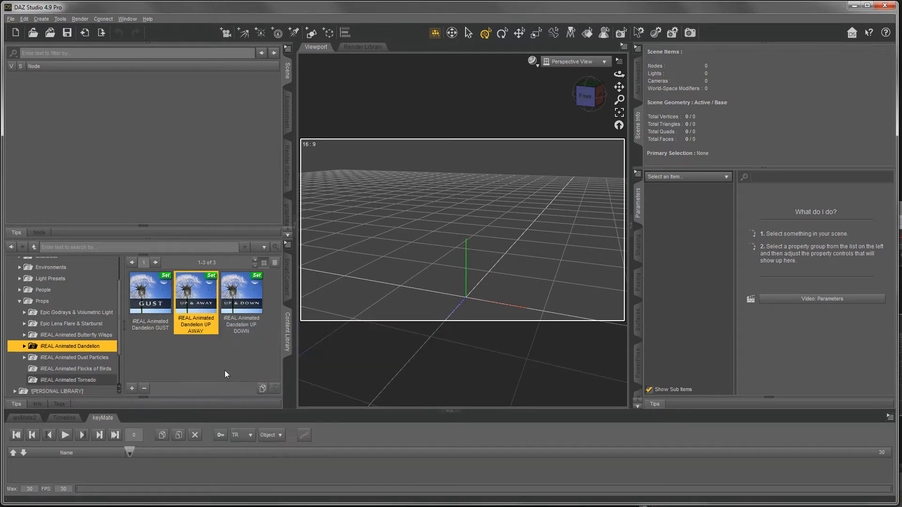
{"action": "mouse_move", "coordinate": [195, 290]}
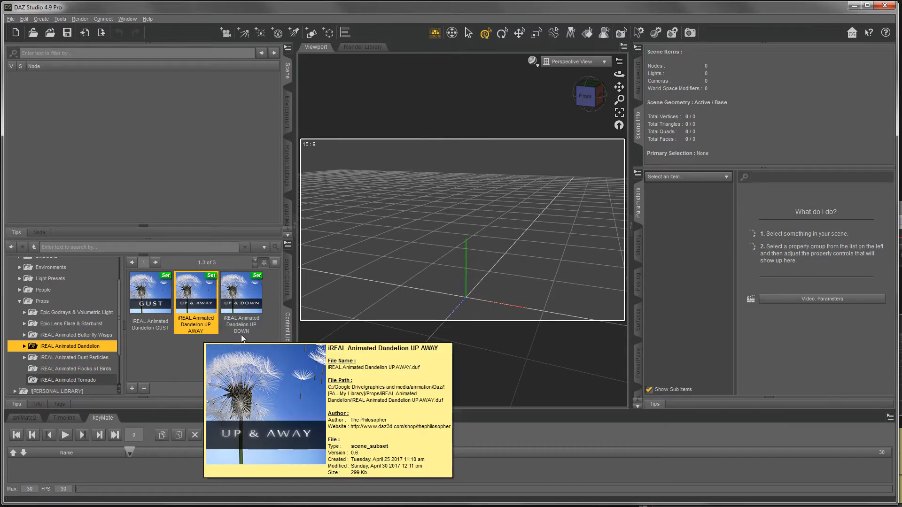
{"action": "mouse_move", "coordinate": [242, 336]}
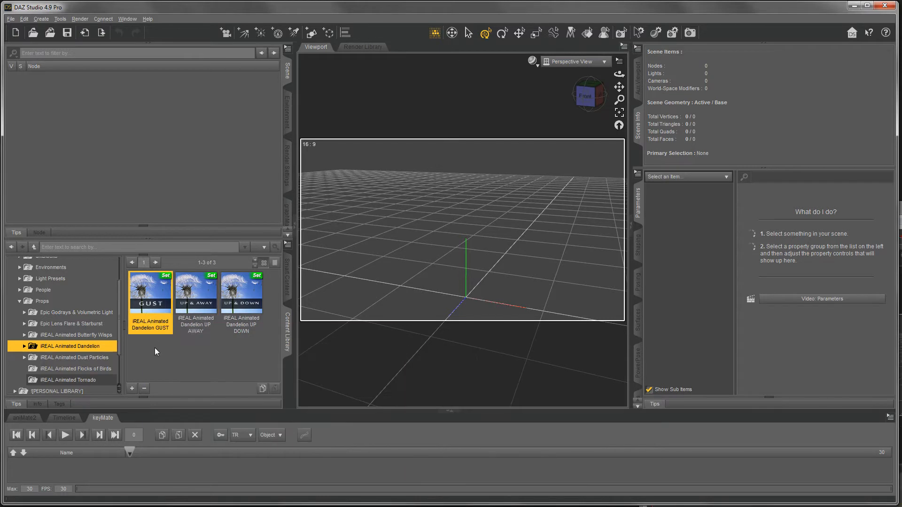
Load the IREAL Animated Dandelion GUST preset and show the Environment backdrop settings.
{"action": "double_click", "coordinate": [150, 293]}
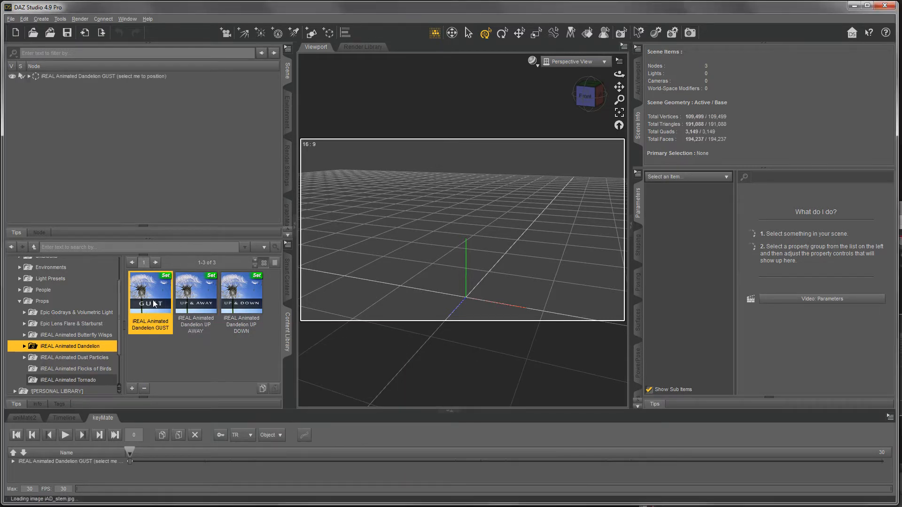
{"action": "mouse_move", "coordinate": [154, 304]}
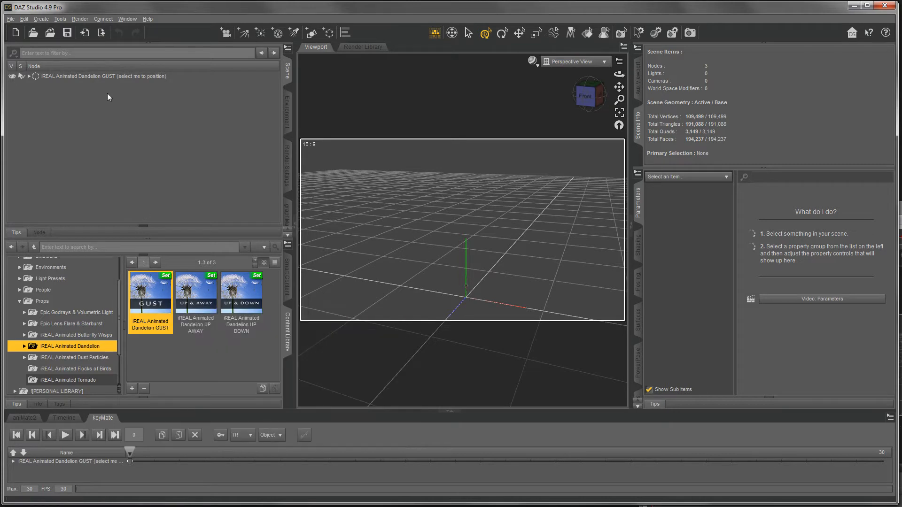
{"action": "left_click", "coordinate": [94, 76]}
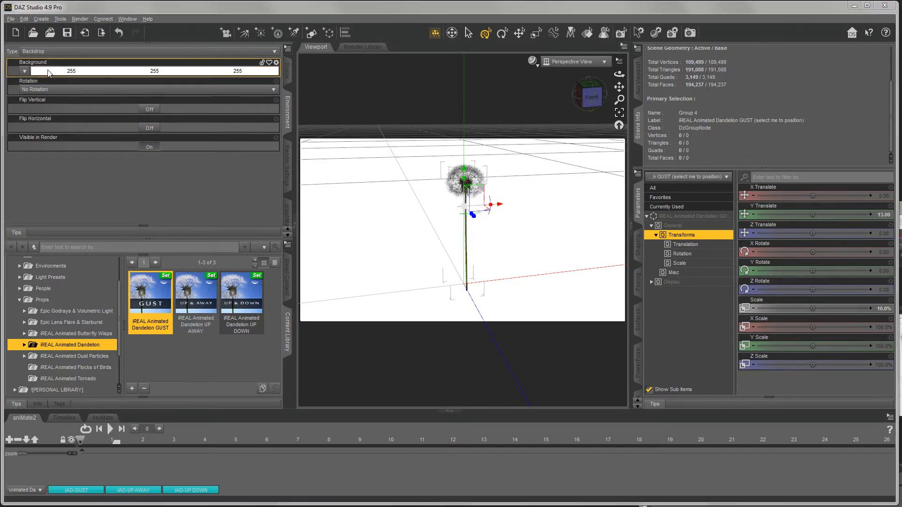
Set the backdrop background colour to black via the Select Color dialog.
{"action": "left_click", "coordinate": [45, 72]}
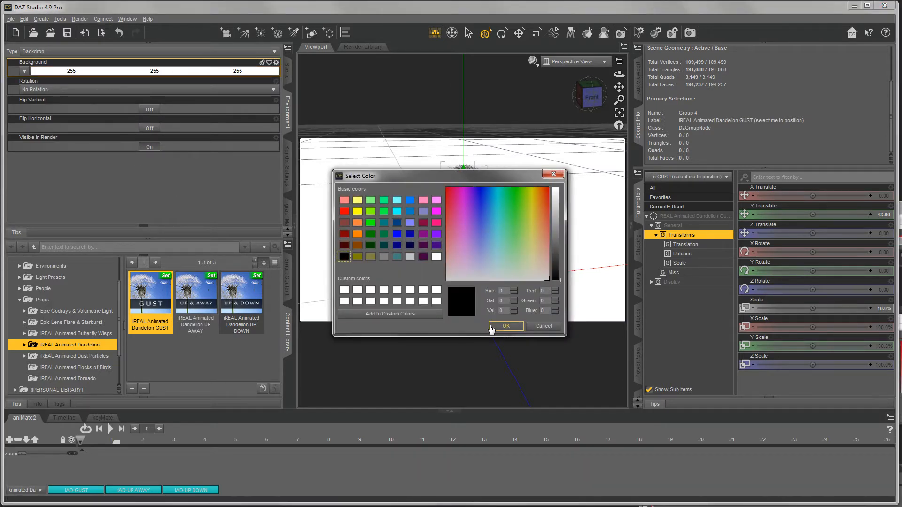
{"action": "left_click", "coordinate": [505, 326]}
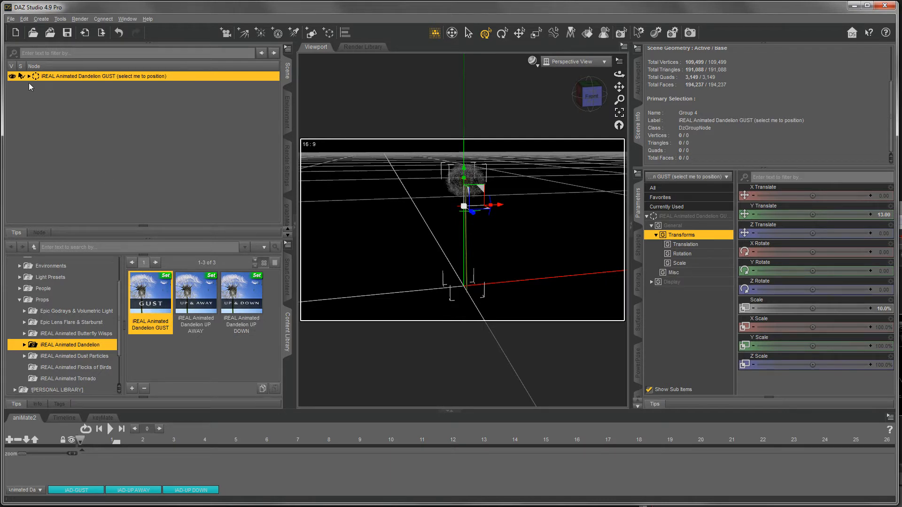
Expand the GUST dandelion group to reveal its Static Mesh and Animated Mesh G parts.
{"action": "left_click", "coordinate": [29, 76]}
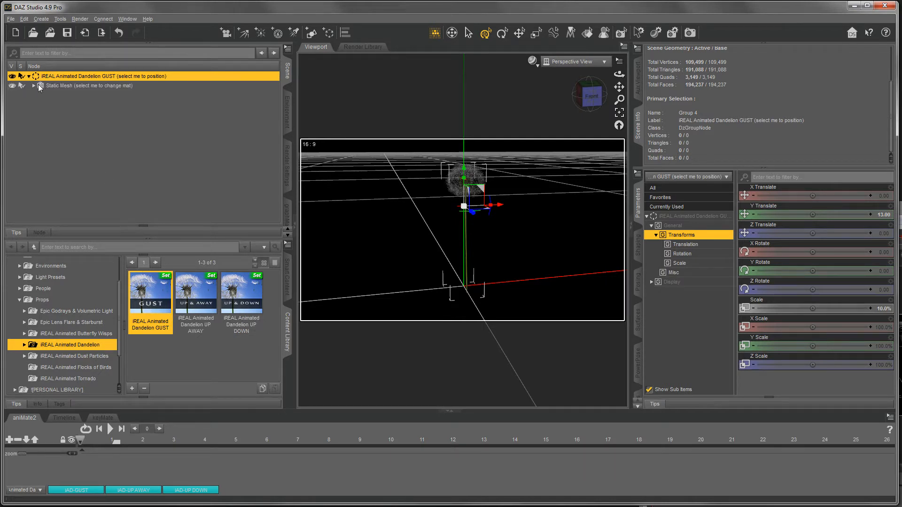
{"action": "left_click", "coordinate": [33, 86]}
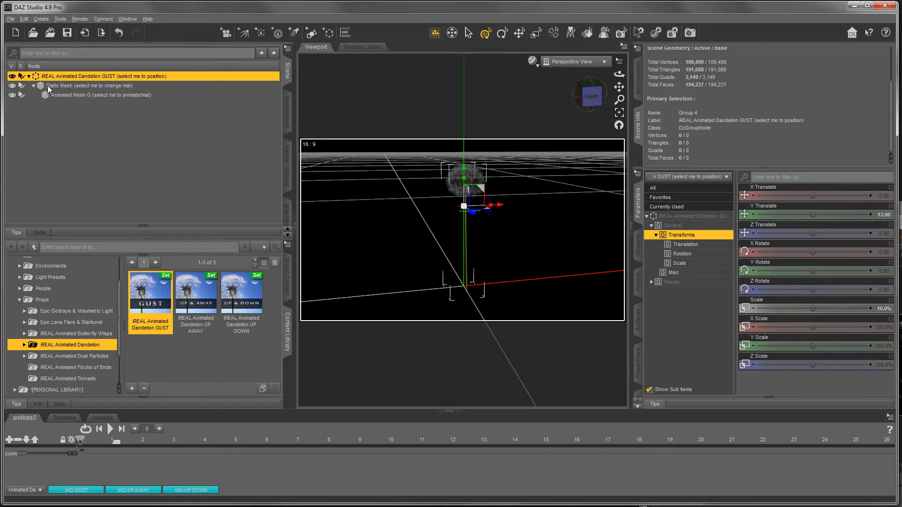
{"action": "left_click", "coordinate": [64, 85]}
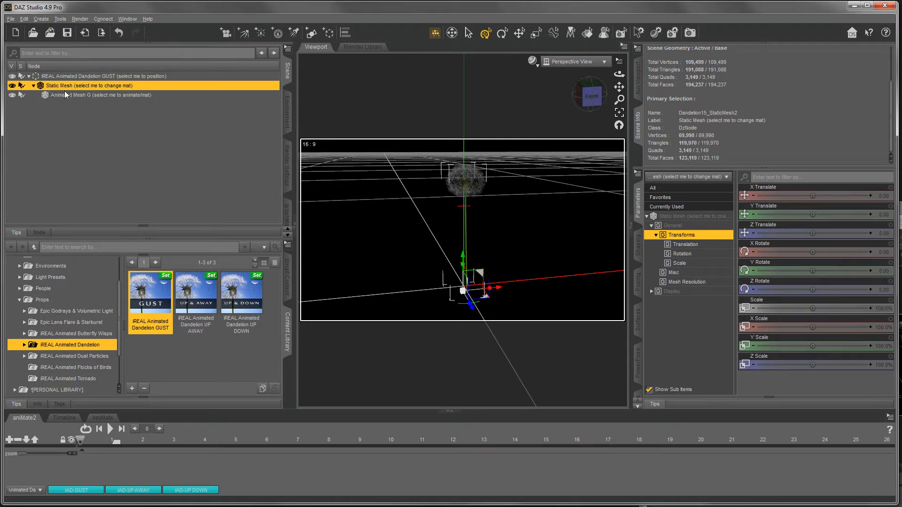
{"action": "left_click", "coordinate": [92, 96]}
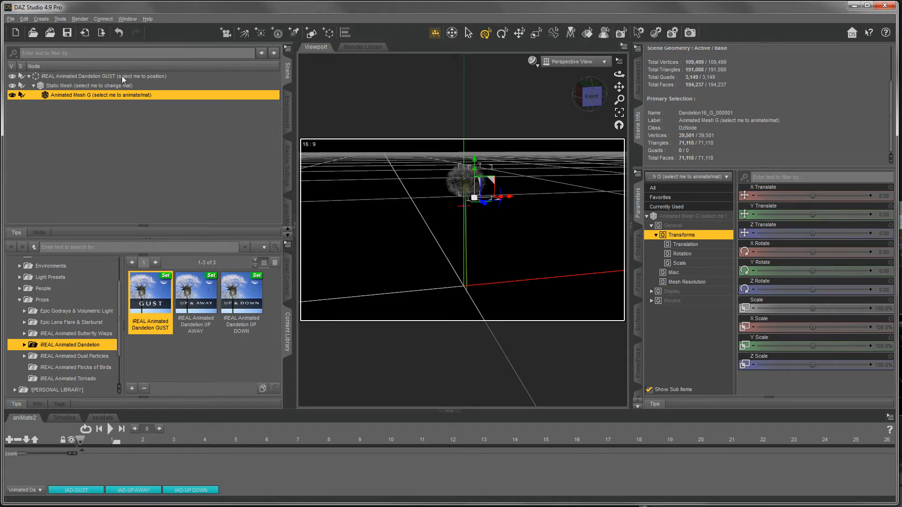
{"action": "mouse_move", "coordinate": [137, 80]}
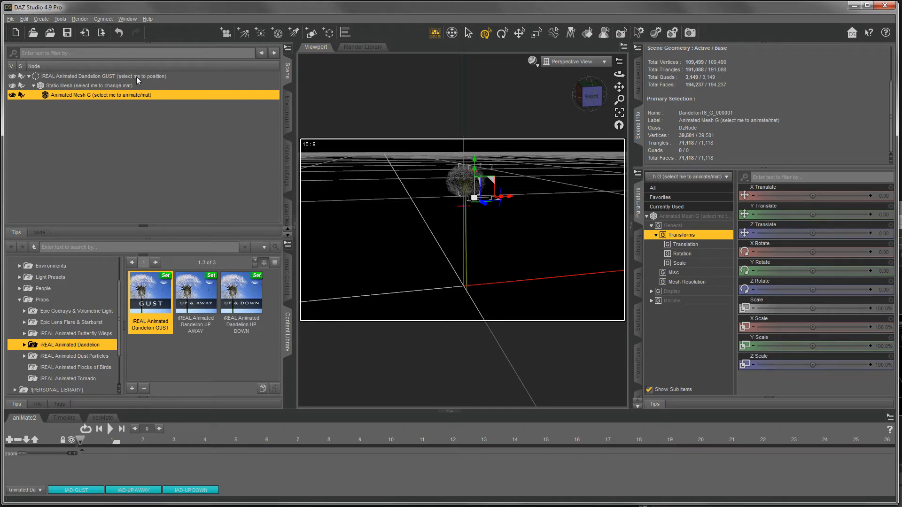
Select the whole GUST group, then its Static Mesh and Animated Mesh G parts in turn.
{"action": "left_click", "coordinate": [85, 75]}
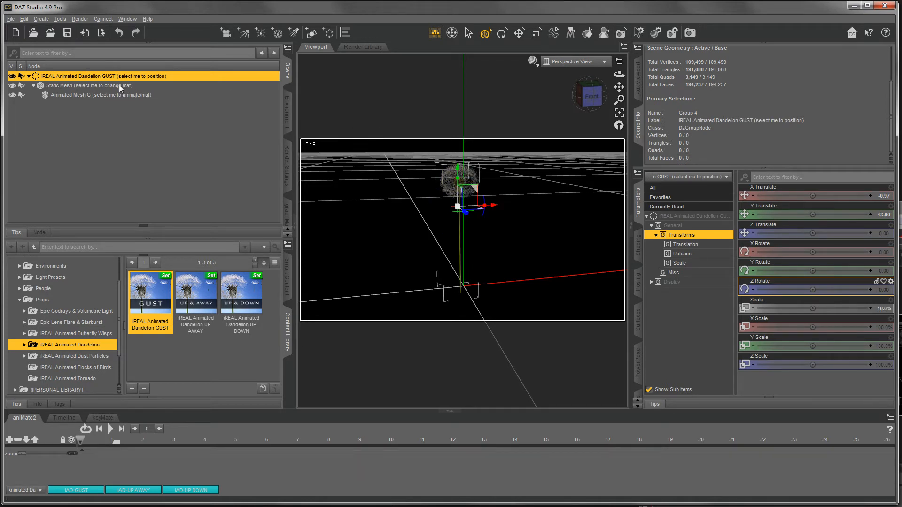
{"action": "left_click", "coordinate": [84, 85]}
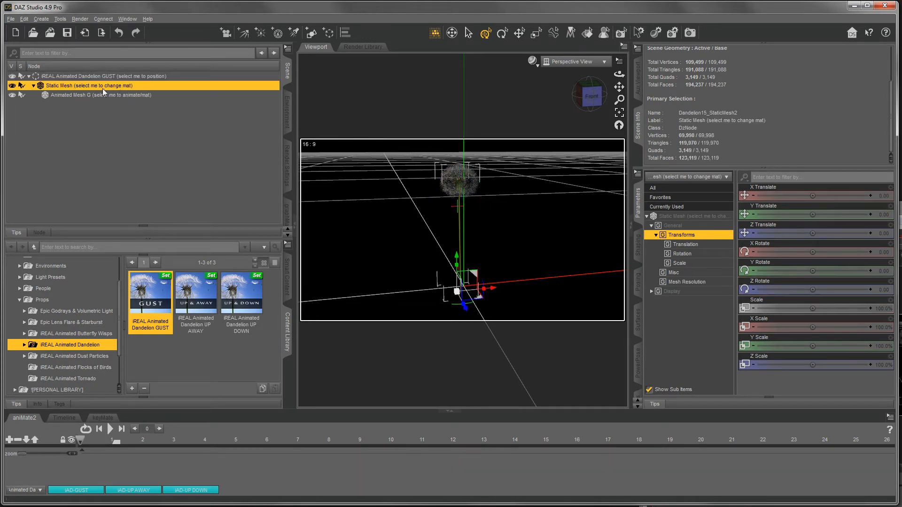
{"action": "left_click", "coordinate": [94, 94]}
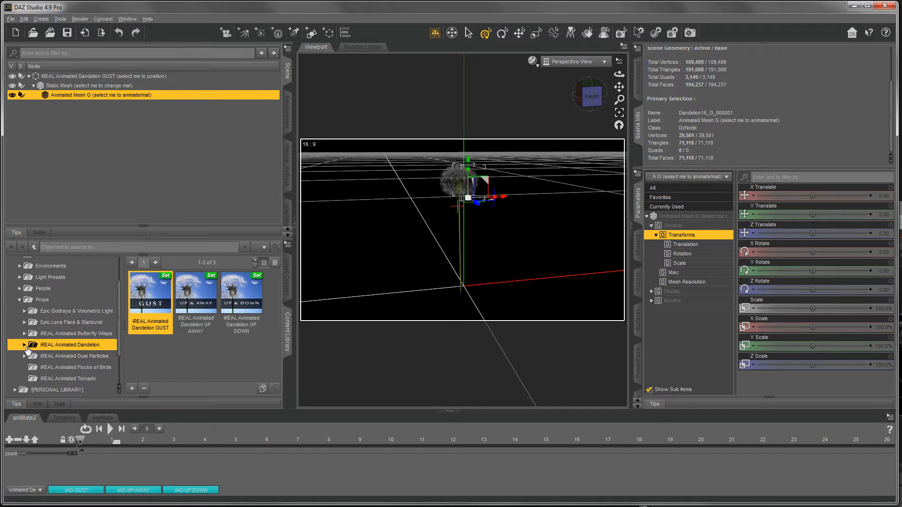
Show the dandelion Materials folder with Default, Dry, Green, Indoors and Outdoors presets.
{"action": "left_click", "coordinate": [25, 345]}
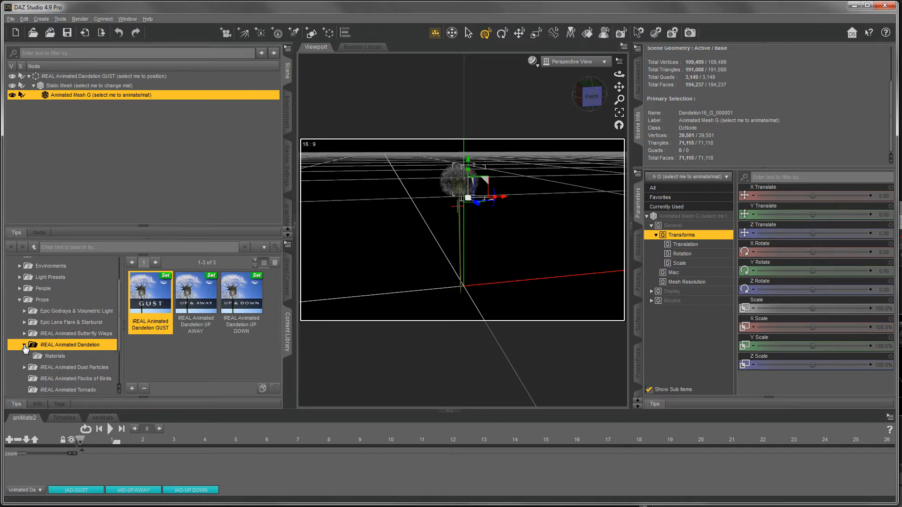
{"action": "left_click", "coordinate": [54, 356]}
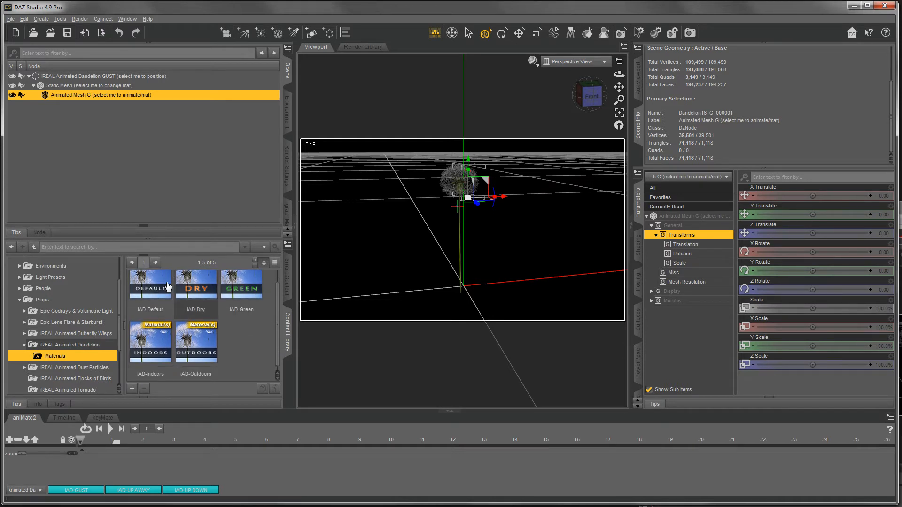
{"action": "mouse_move", "coordinate": [268, 338]}
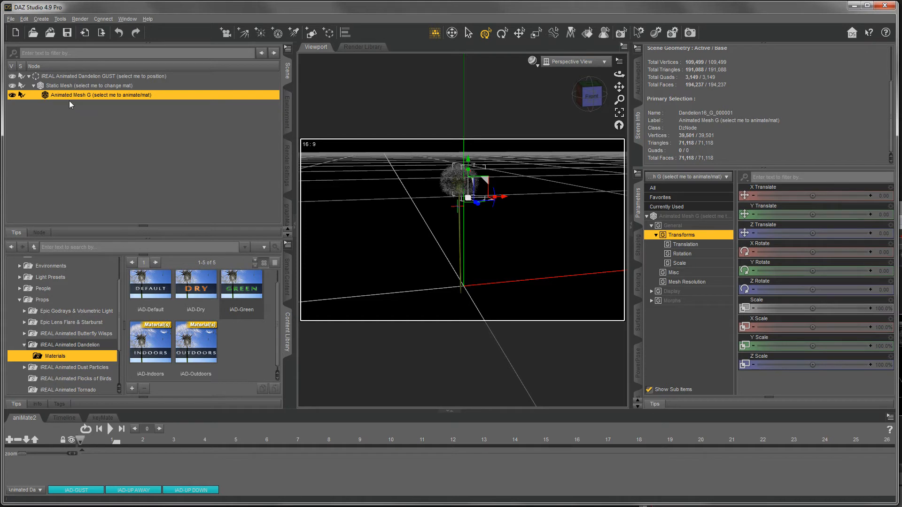
{"action": "mouse_move", "coordinate": [122, 102]}
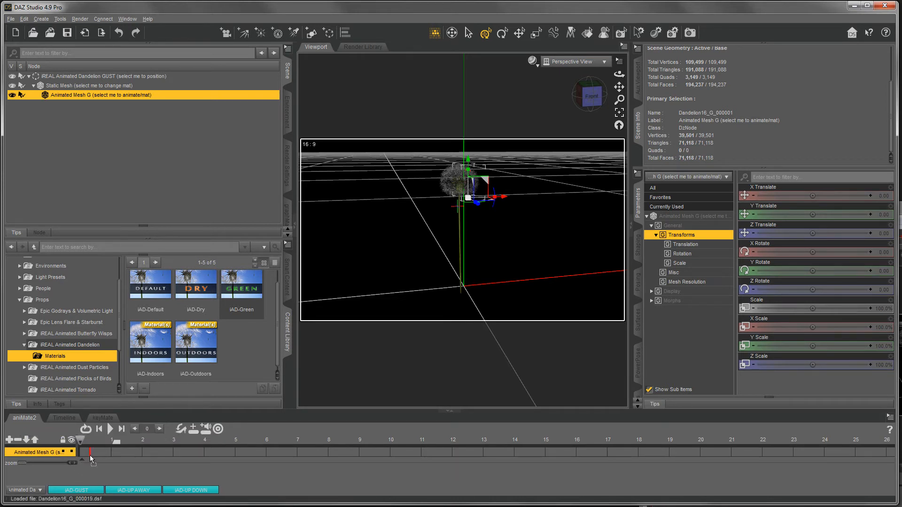
Place the iAD-GUST aniBlock on the Animated Mesh G track and start playback.
{"action": "left_click", "coordinate": [75, 490]}
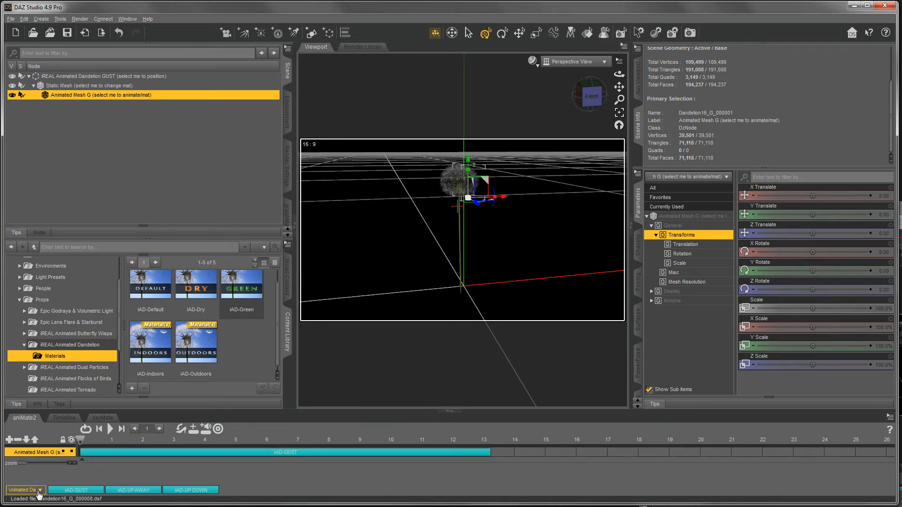
{"action": "left_click", "coordinate": [21, 489]}
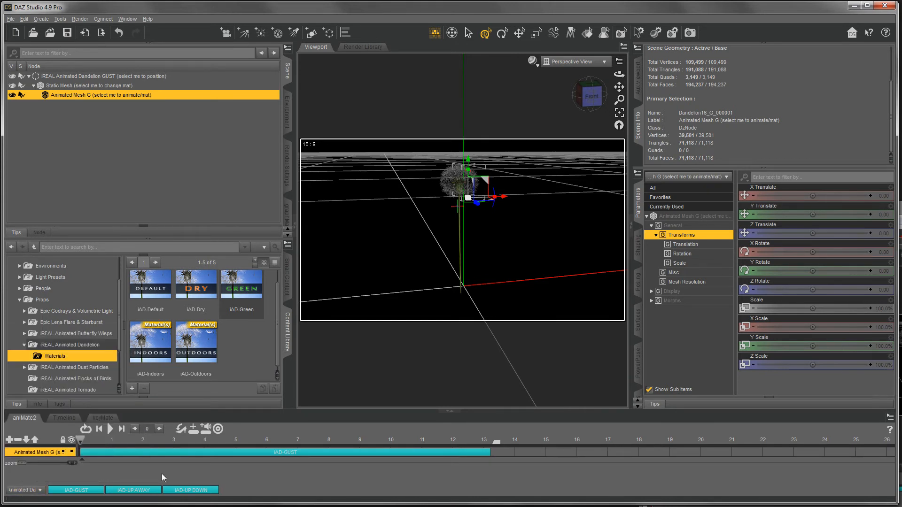
{"action": "mouse_move", "coordinate": [218, 458]}
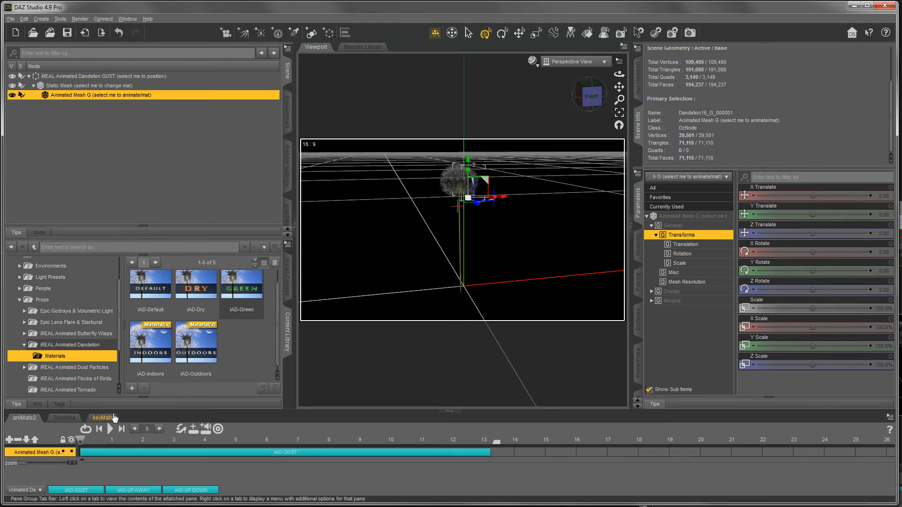
{"action": "left_click", "coordinate": [99, 428]}
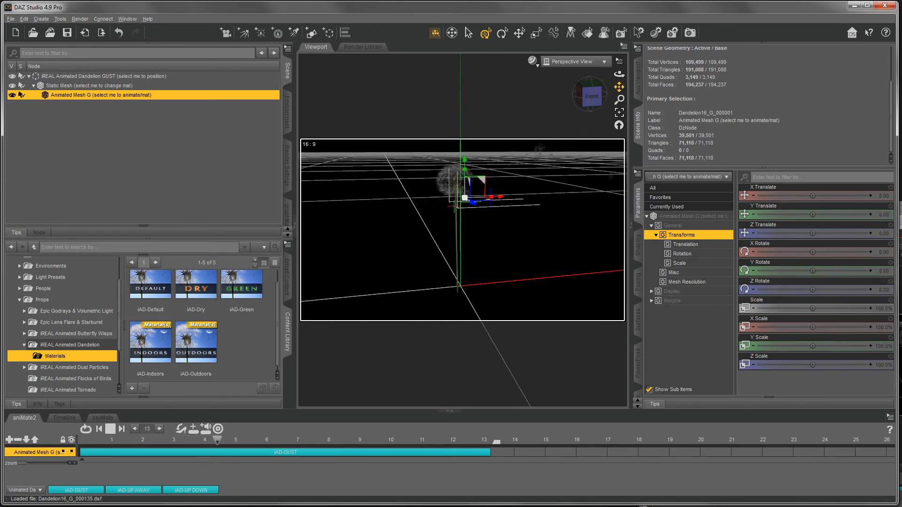
Stop the aniMate2 playback, returning to the animation start.
{"action": "left_click", "coordinate": [157, 429]}
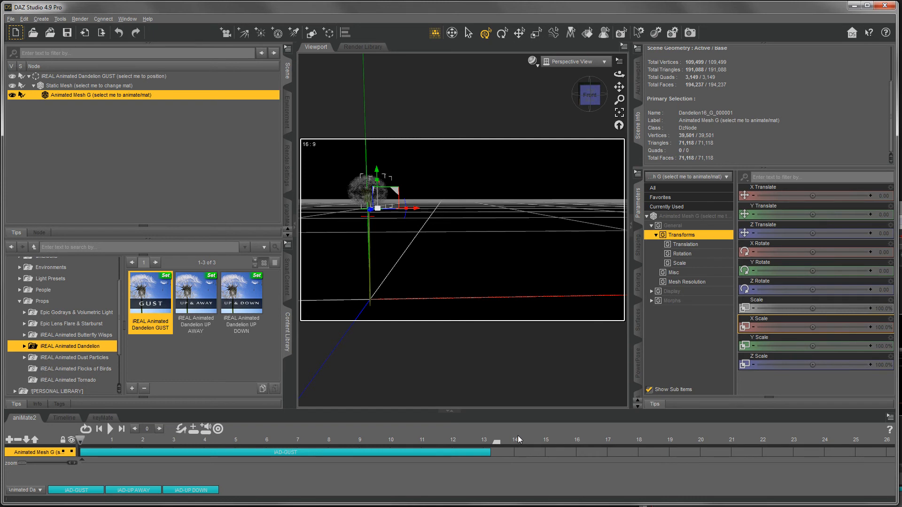
{"action": "mouse_move", "coordinate": [483, 438]}
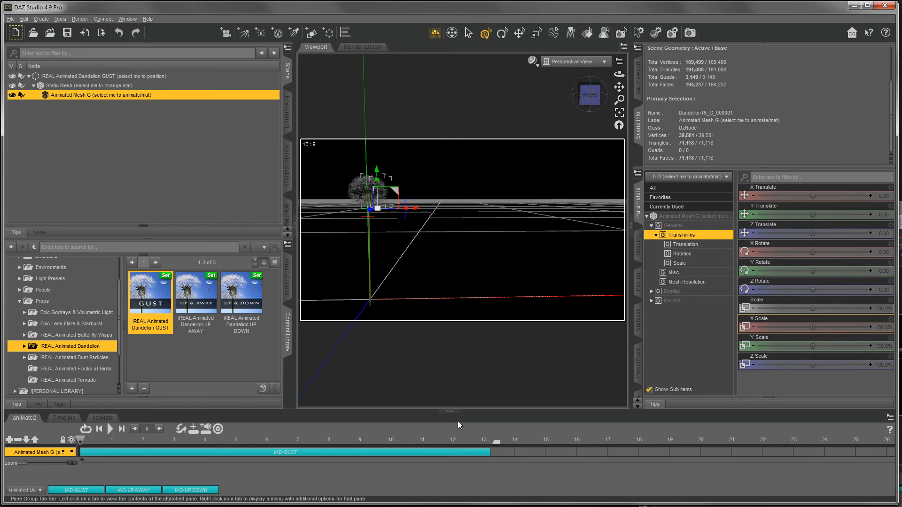
{"action": "mouse_move", "coordinate": [19, 423]}
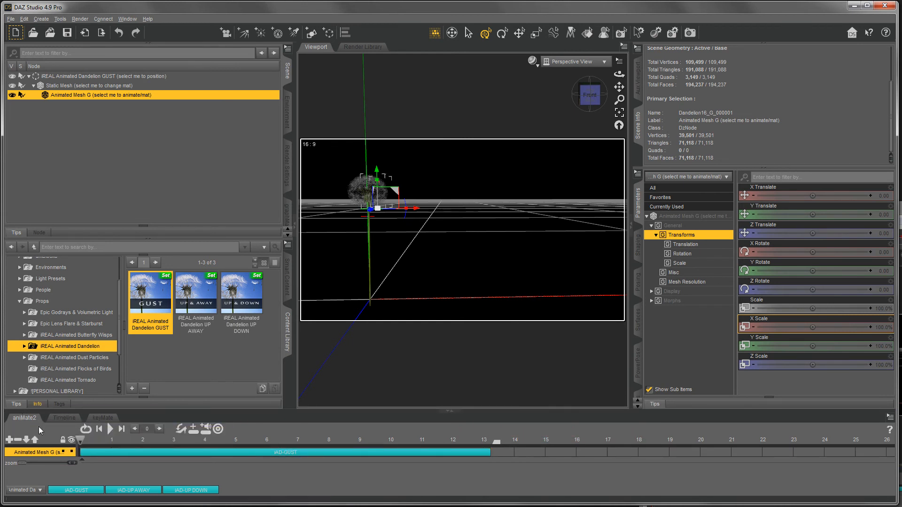
{"action": "mouse_move", "coordinate": [31, 428]}
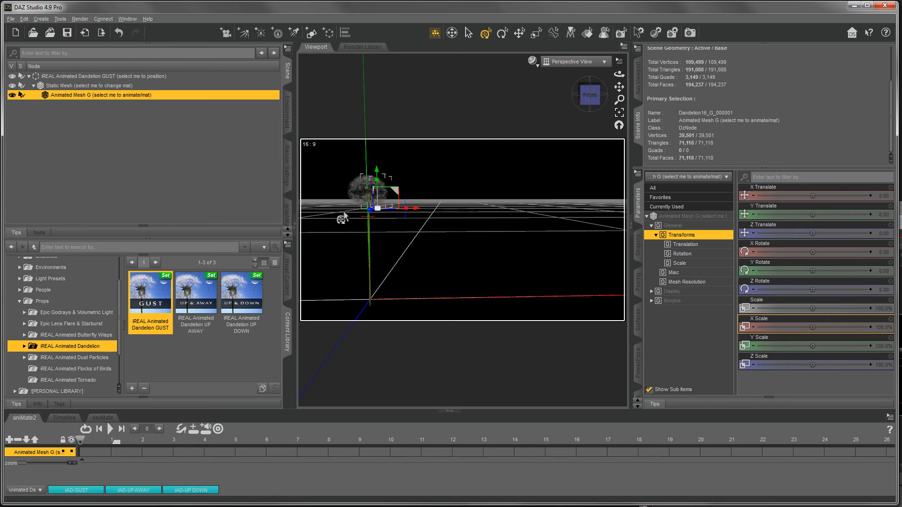
{"action": "mouse_move", "coordinate": [338, 193]}
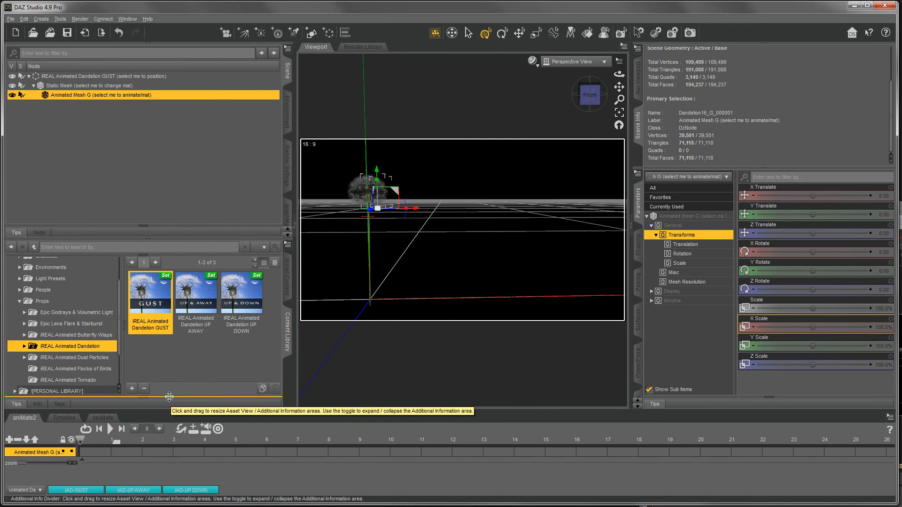
{"action": "mouse_move", "coordinate": [194, 378]}
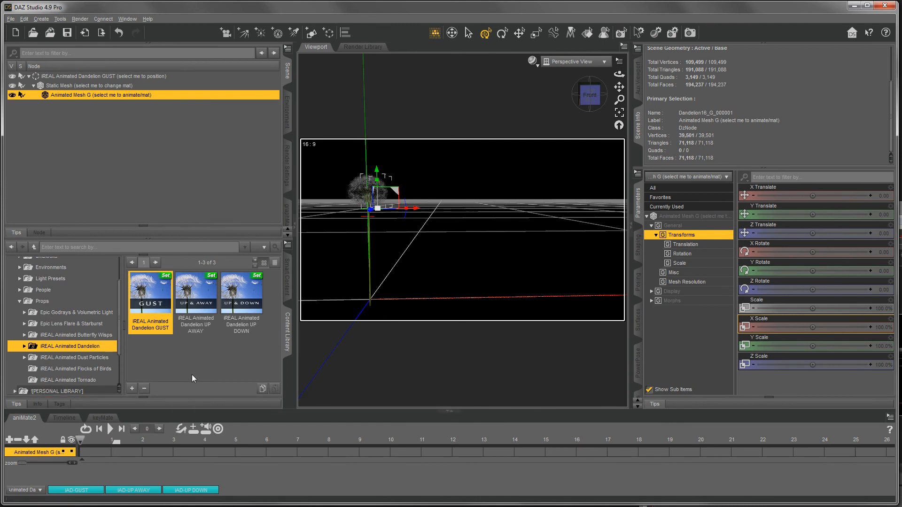
{"action": "mouse_move", "coordinate": [416, 288]}
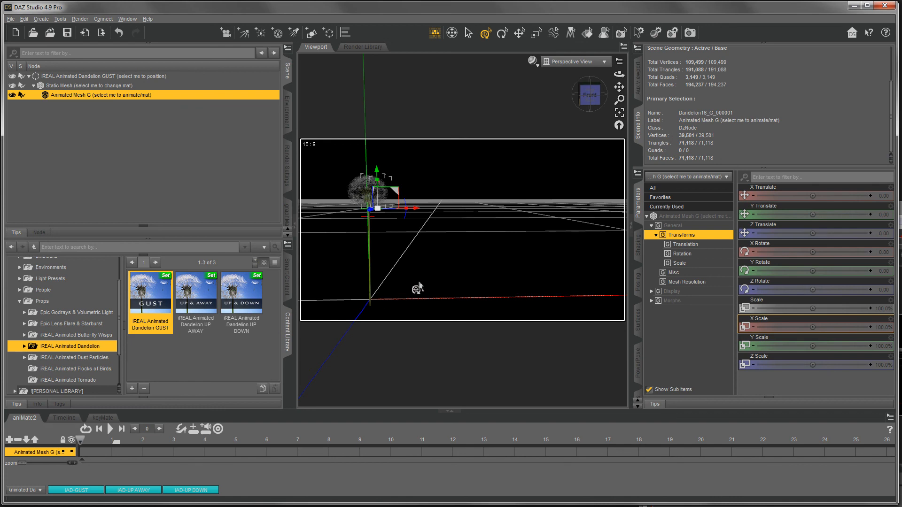